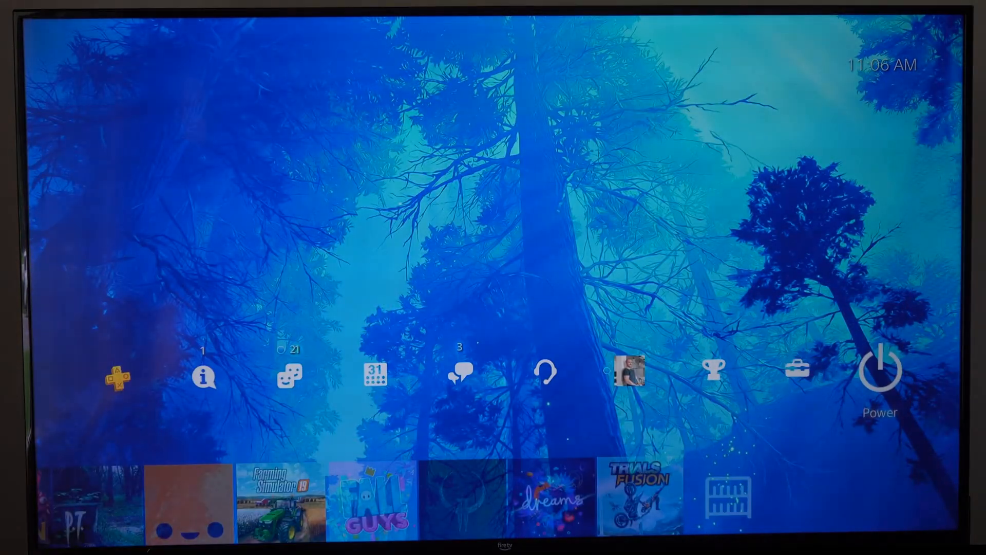
- Go to Settings and then the Network settings page
{"action": "left_click", "coordinate": [798, 375]}
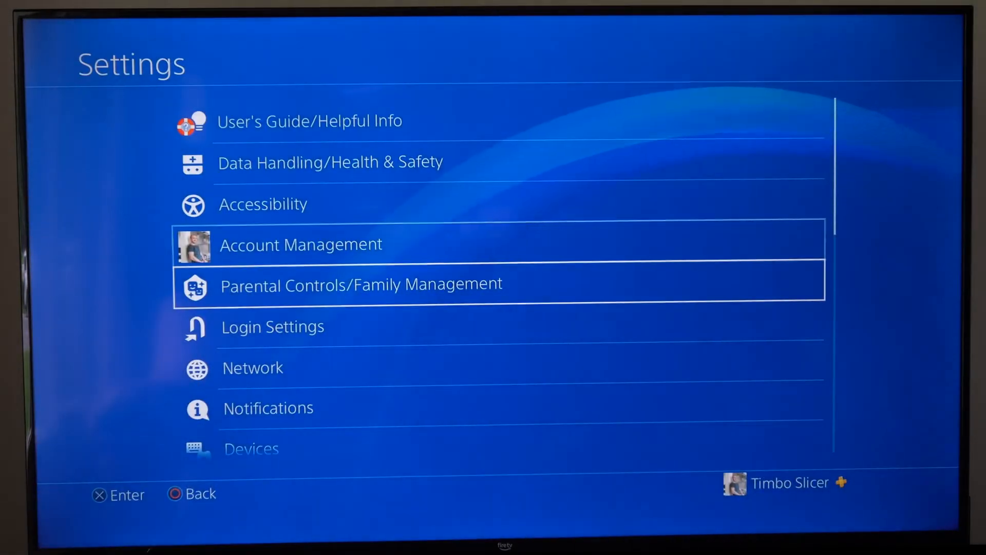
{"action": "left_click", "coordinate": [253, 368]}
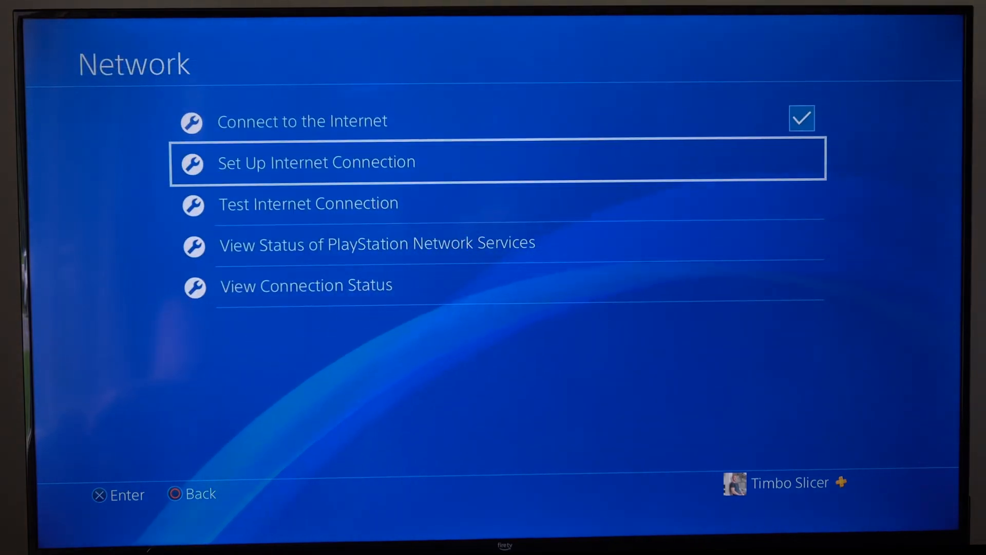
- Start a custom Wi-Fi connection setup with manual DNS 1.1.1.1 and 1.0.0.1
{"action": "left_click", "coordinate": [316, 162]}
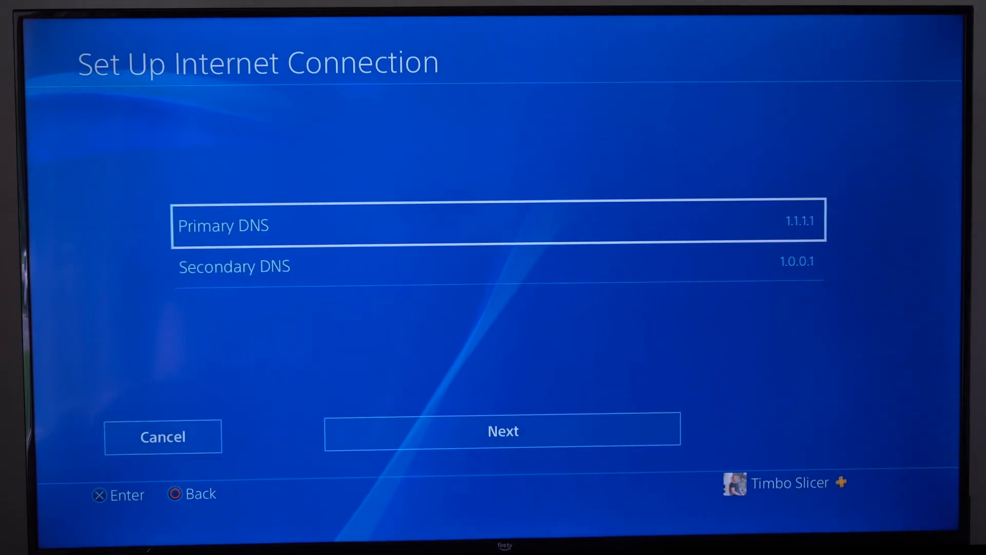
{"action": "left_click", "coordinate": [497, 225]}
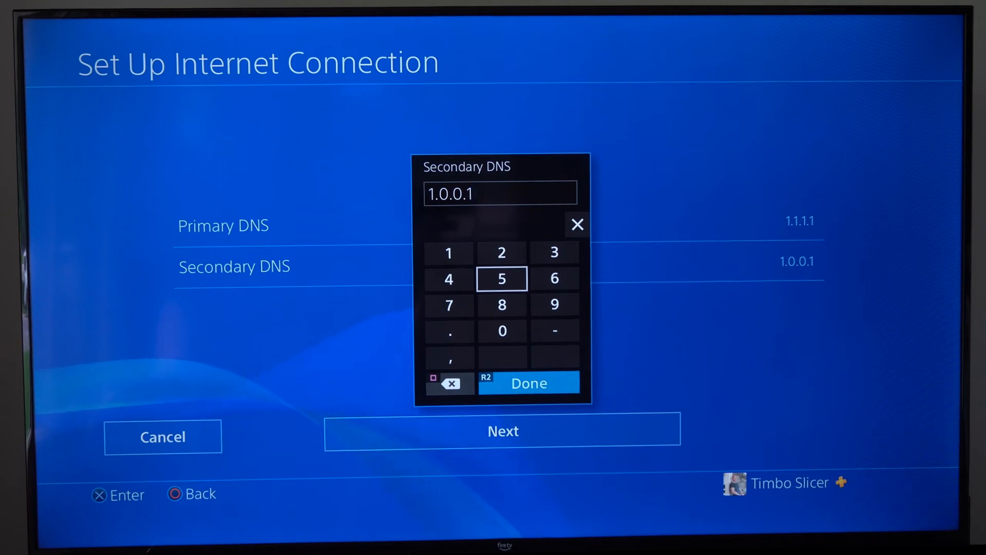
- Confirm secondary DNS, save the settings, and run the connection test (47.2 Mbps download)
{"action": "left_click", "coordinate": [528, 383]}
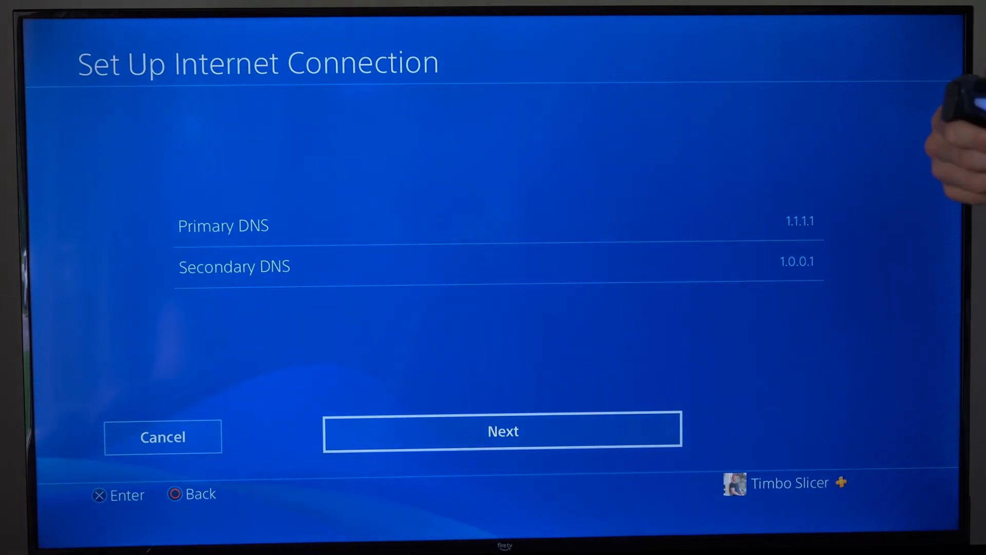
{"action": "left_click", "coordinate": [502, 430]}
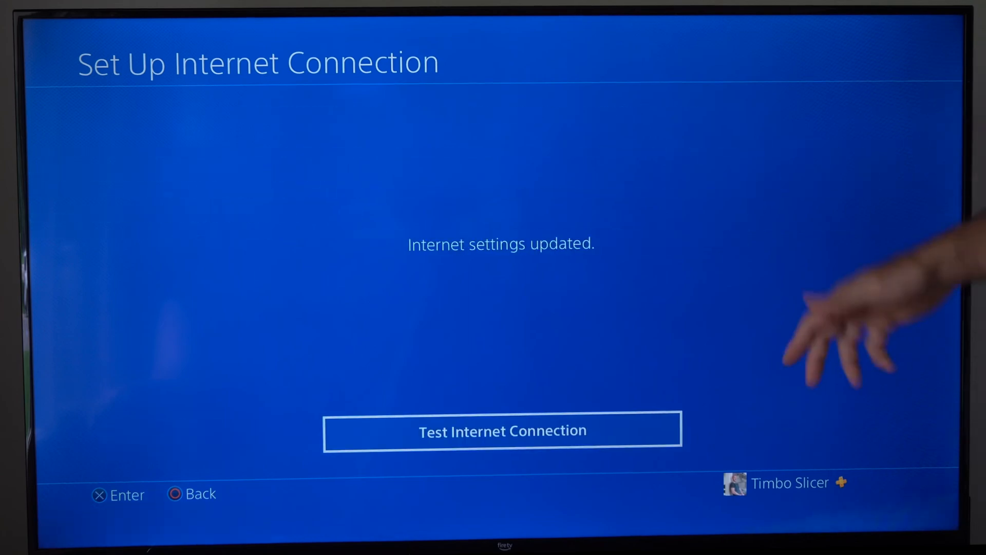
{"action": "left_click", "coordinate": [502, 431]}
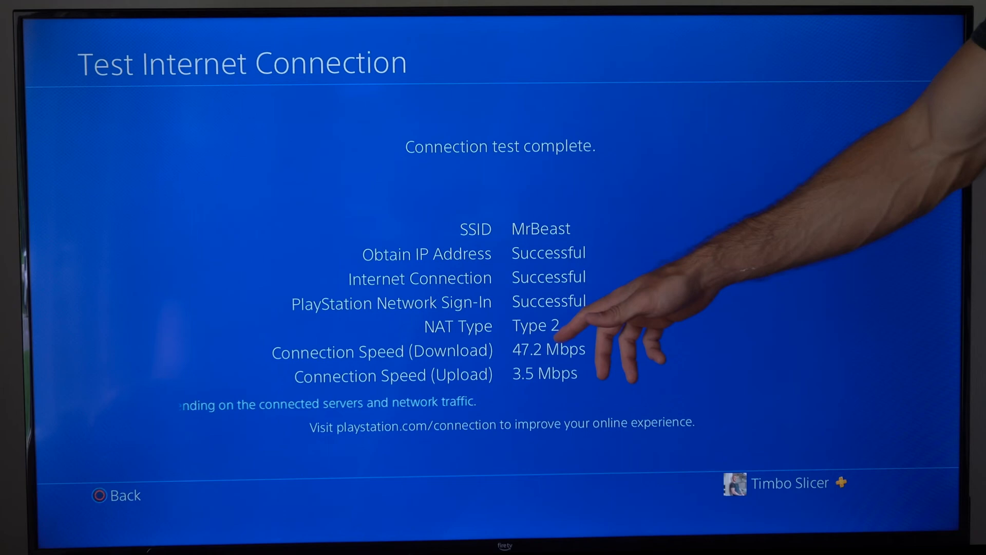